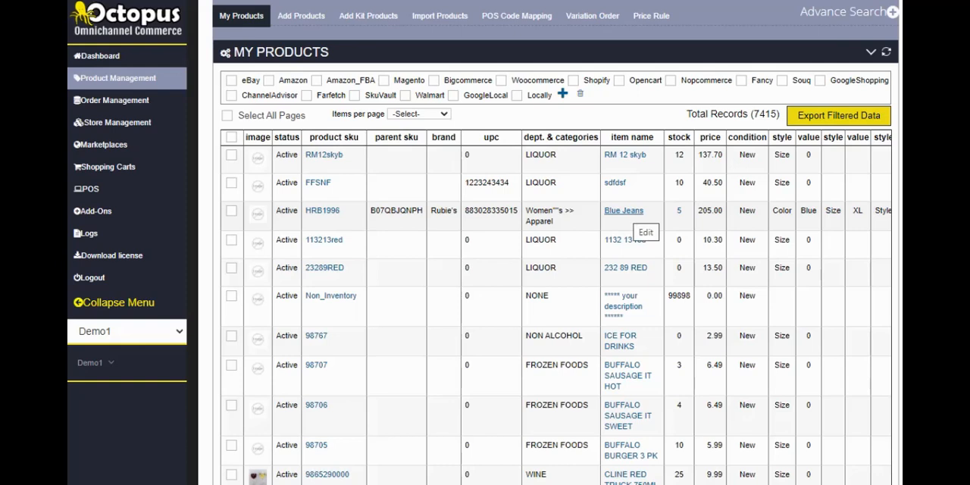
Show the Advance Search filters for the product listing.
{"action": "left_click", "coordinate": [679, 210]}
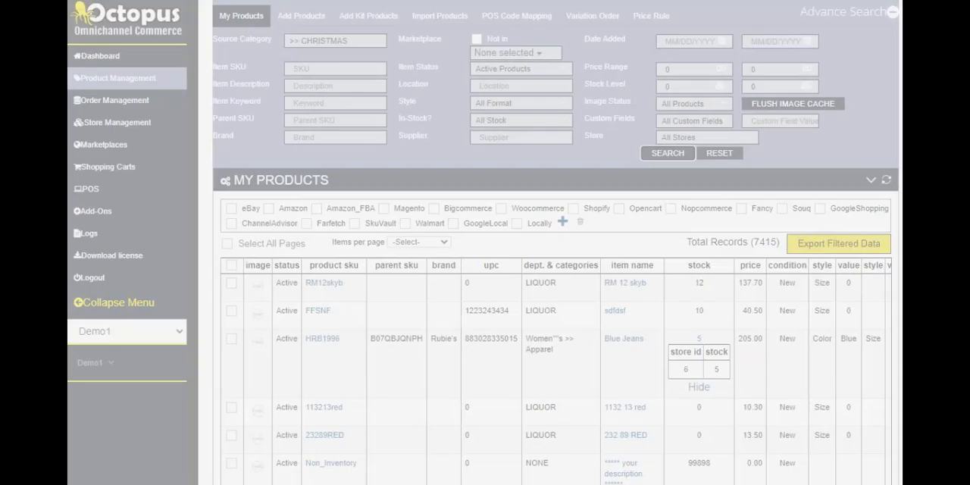
Search the CHRISTMAS category (98 products), then reset filters to show all 7,415.
{"action": "left_click", "coordinate": [666, 152]}
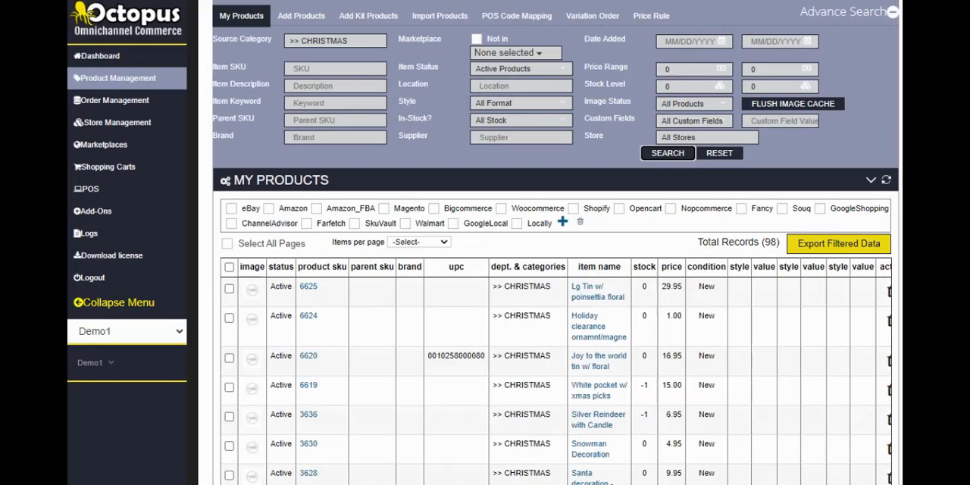
{"action": "left_click", "coordinate": [718, 153]}
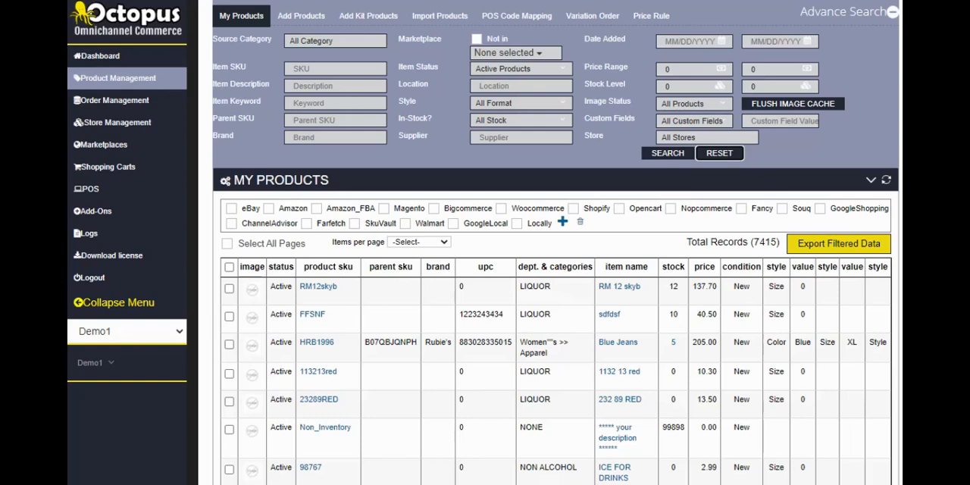
{"action": "left_click", "coordinate": [520, 69]}
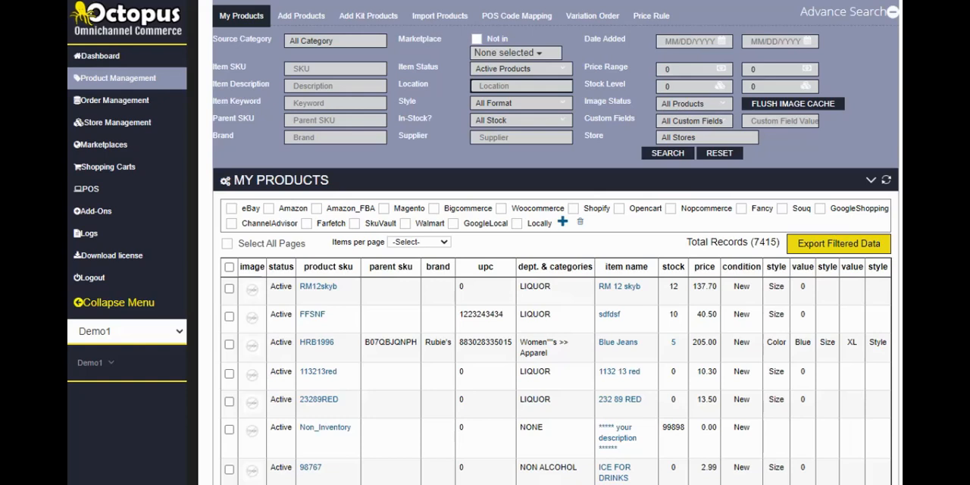
{"action": "left_click", "coordinate": [520, 103]}
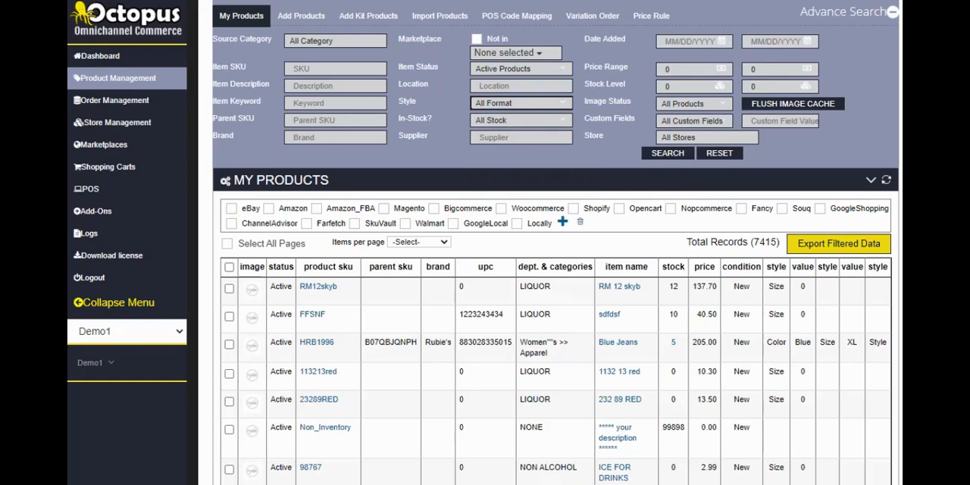
{"action": "left_click", "coordinate": [521, 120]}
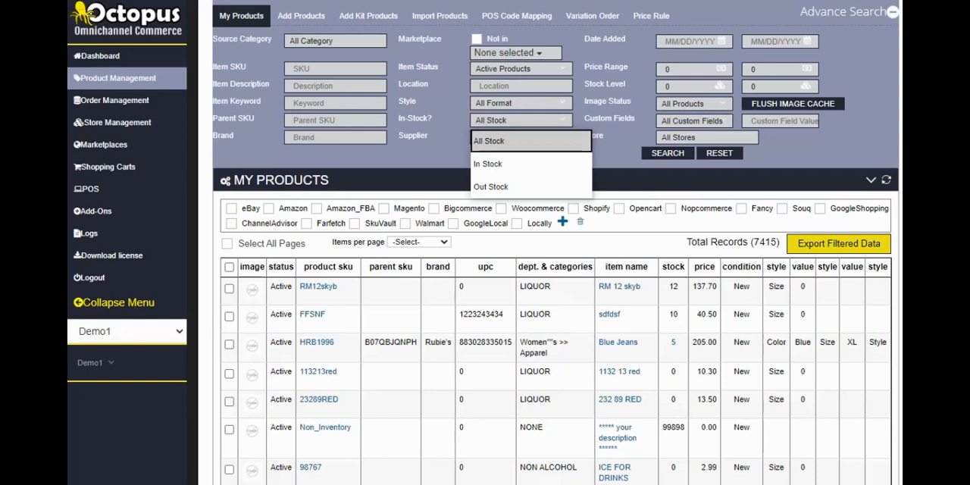
{"action": "left_click", "coordinate": [488, 140]}
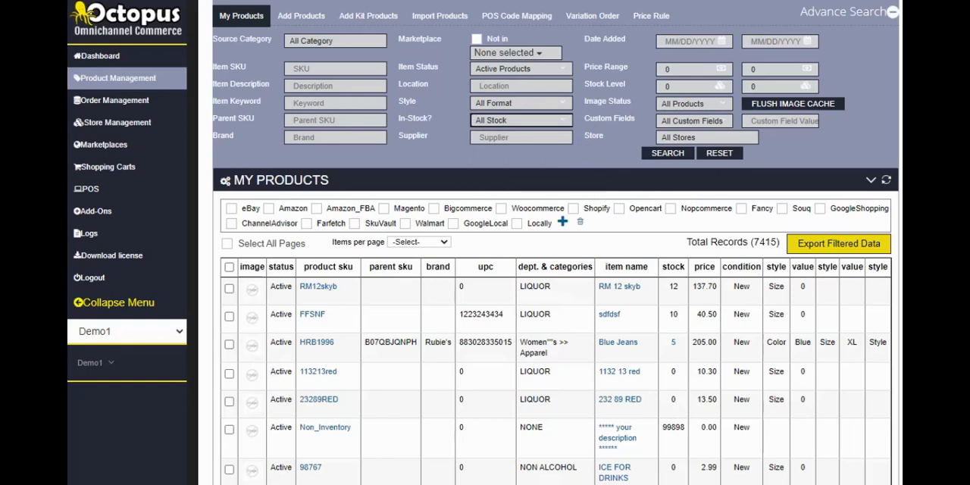
{"action": "left_click", "coordinate": [521, 137]}
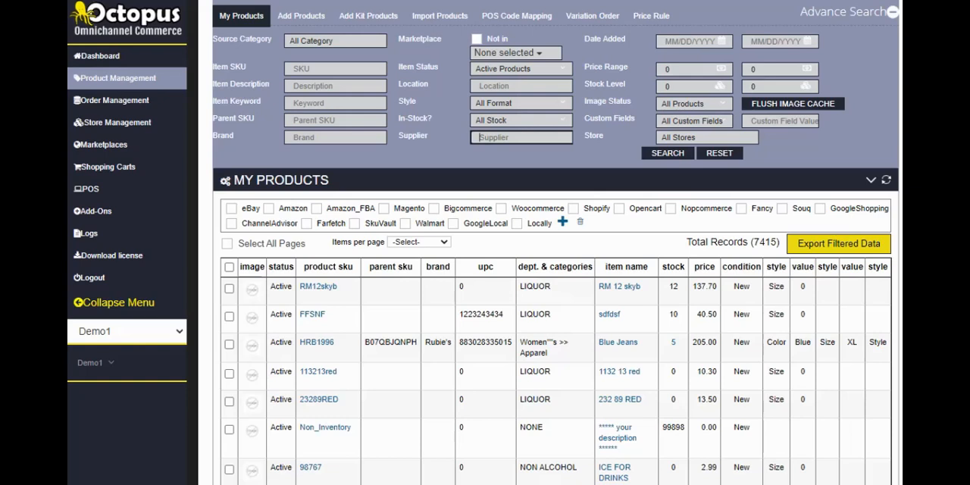
List the Custom Fields filter options, such as AllowBackOrder, ALU and Aux1.
{"action": "left_click", "coordinate": [692, 103]}
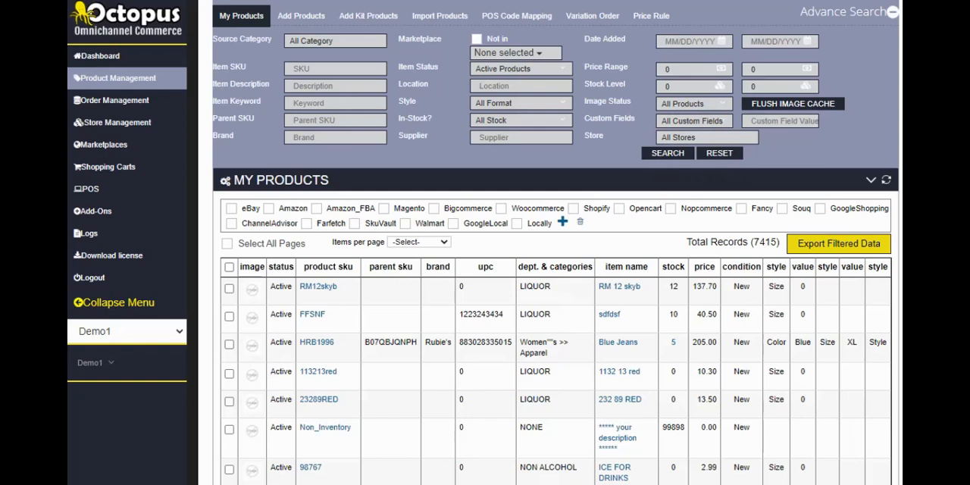
{"action": "left_click", "coordinate": [692, 120]}
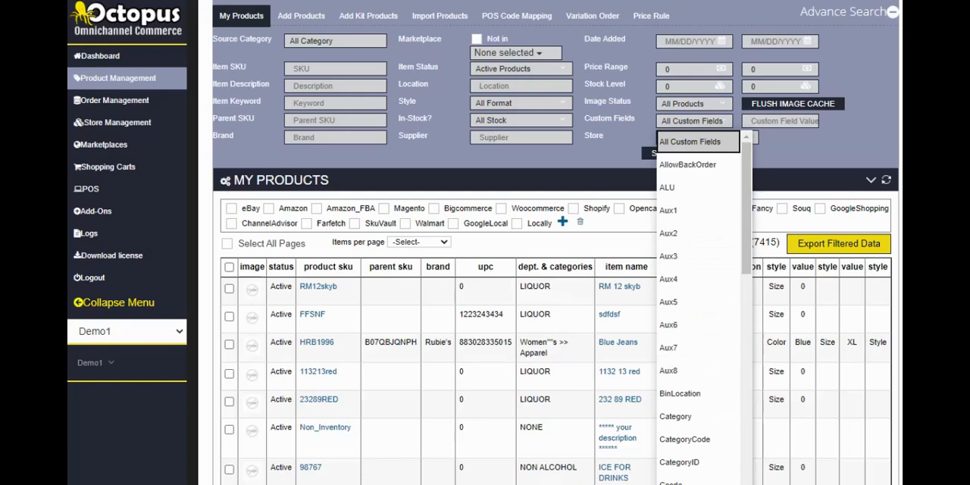